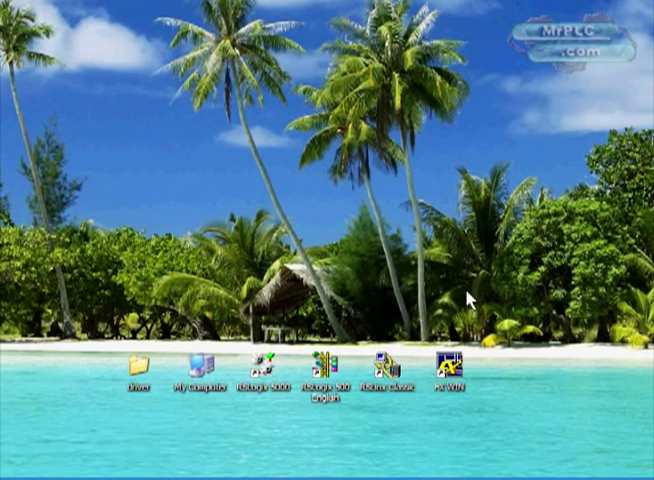
pyautogui.moveTo(460, 337)
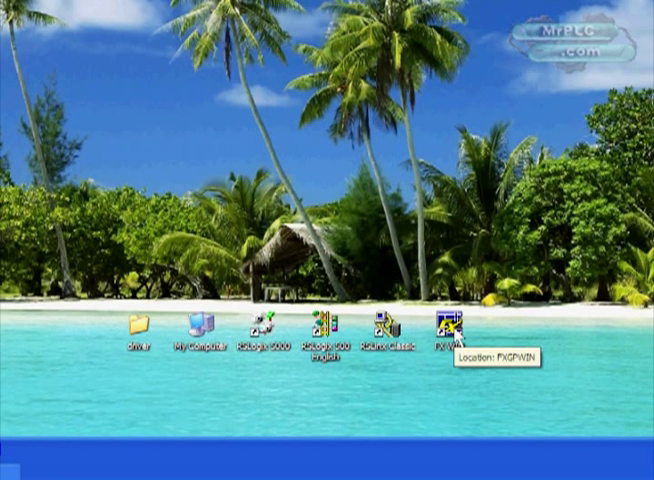
pyautogui.moveTo(455, 213)
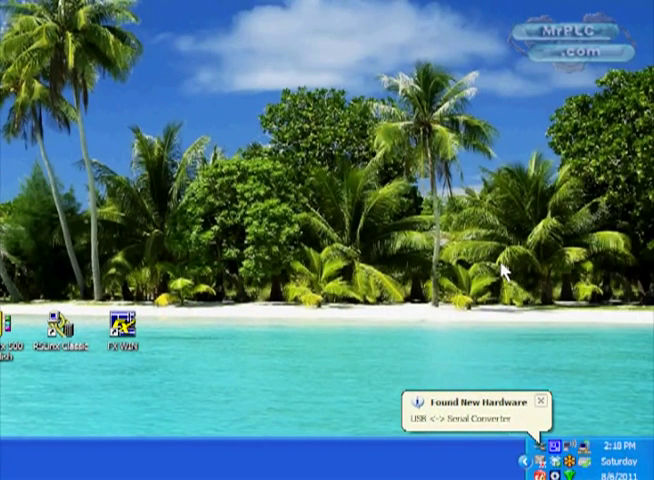
# Scroll the MrPLC cable driver page down to the USB drivers table showing Download Version 5.0
pyautogui.click(475, 415)
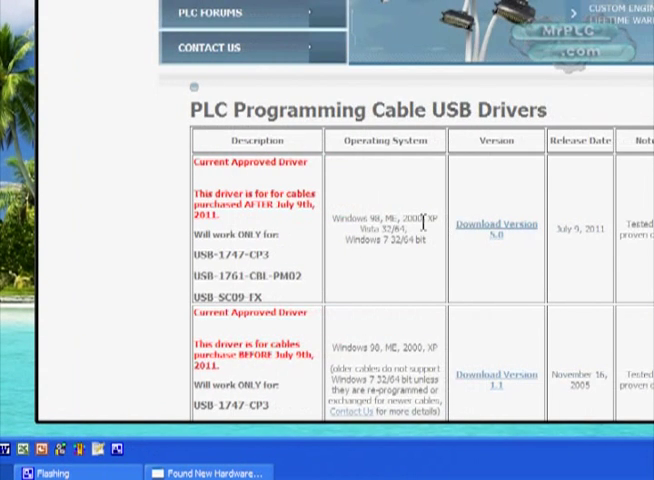
pyautogui.scroll(-3)
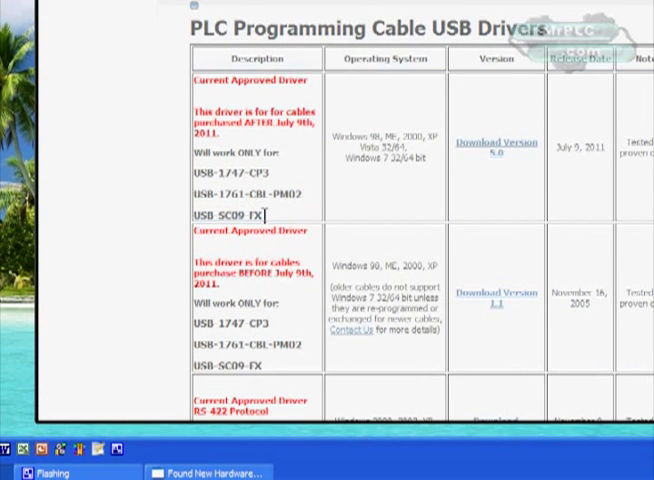
pyautogui.moveTo(450, 262)
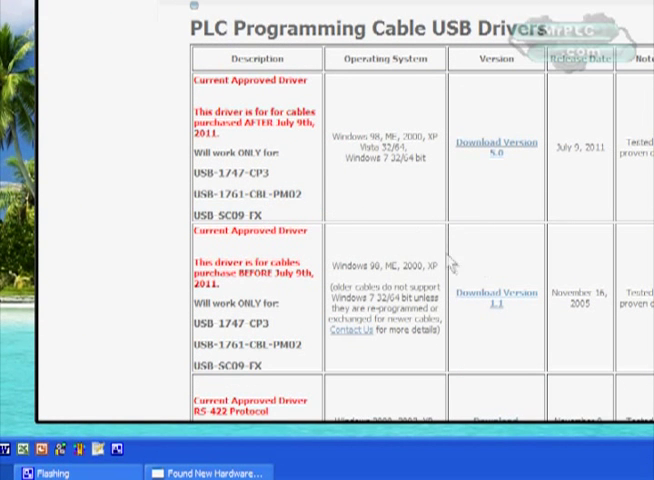
pyautogui.scroll(-3)
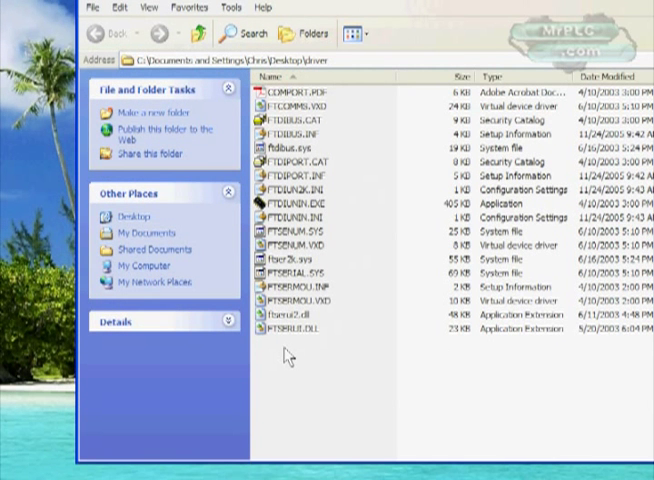
pyautogui.moveTo(300, 337)
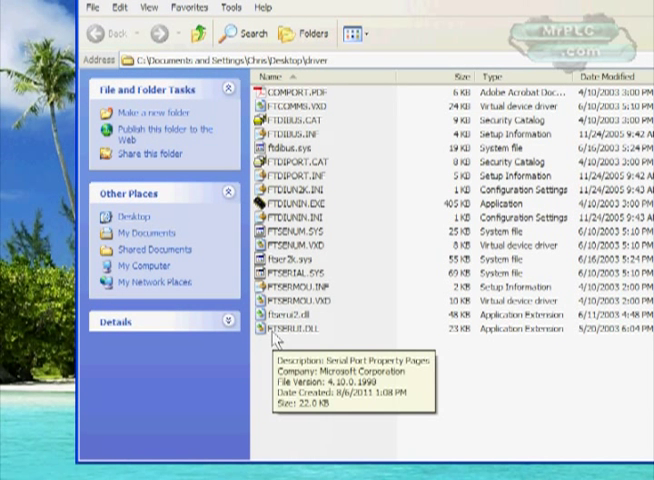
pyautogui.moveTo(365, 218)
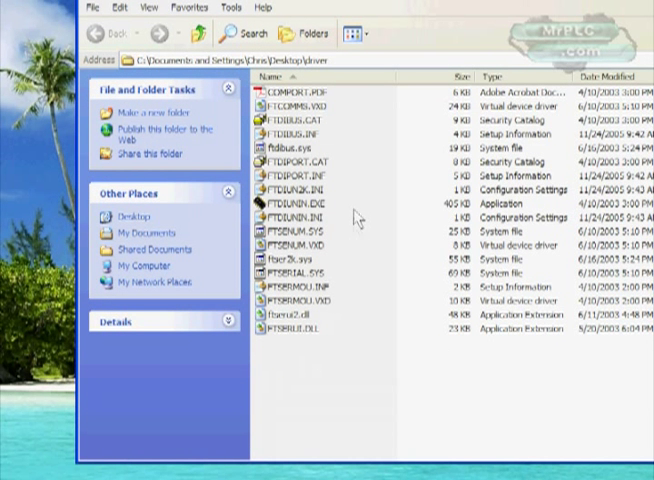
pyautogui.moveTo(322, 128)
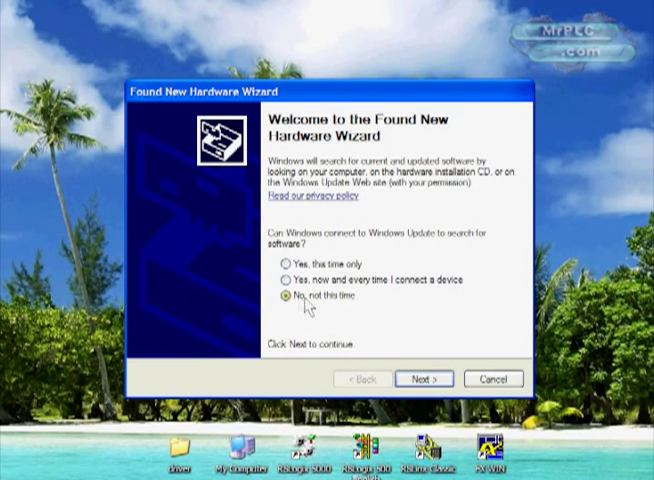
# Install the USB High Speed Serial Converter driver from Desktop\driver, accepting the compatibility warning
pyautogui.click(424, 378)
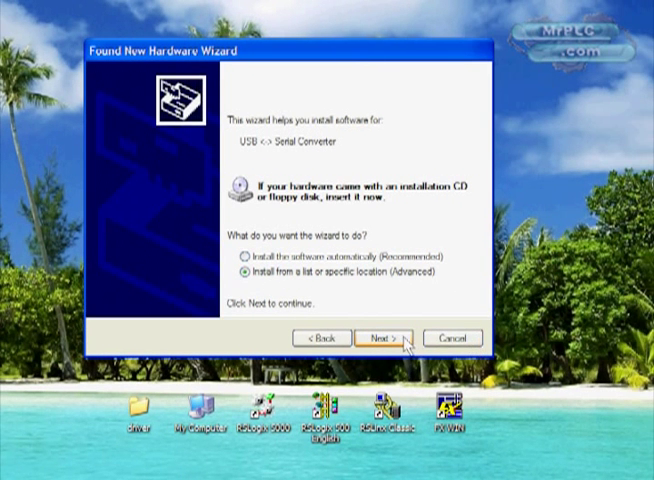
pyautogui.click(390, 337)
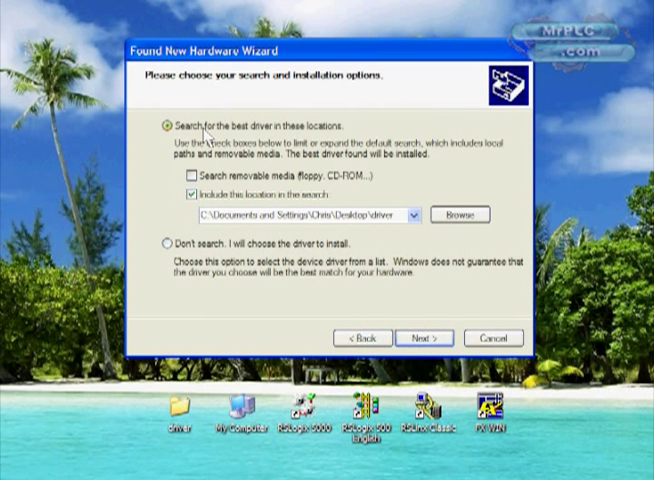
pyautogui.moveTo(303, 135)
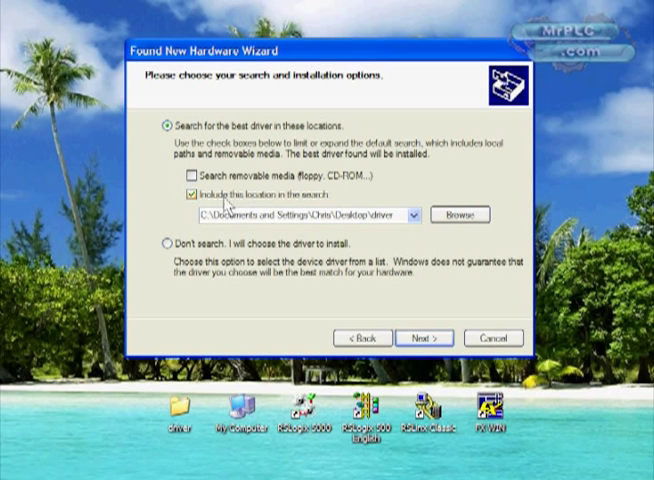
pyautogui.click(460, 214)
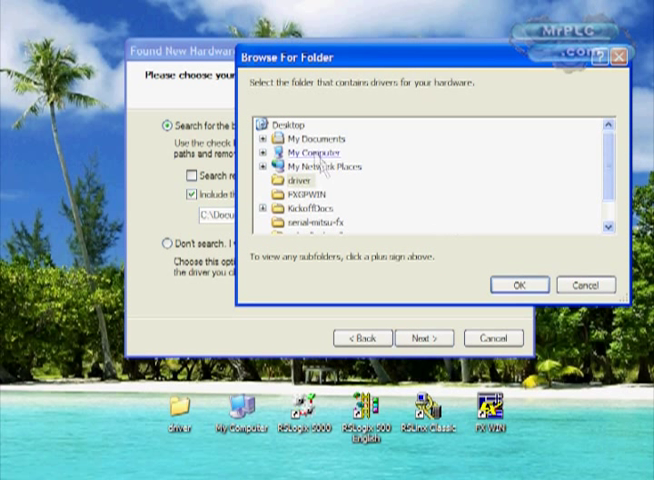
pyautogui.click(295, 178)
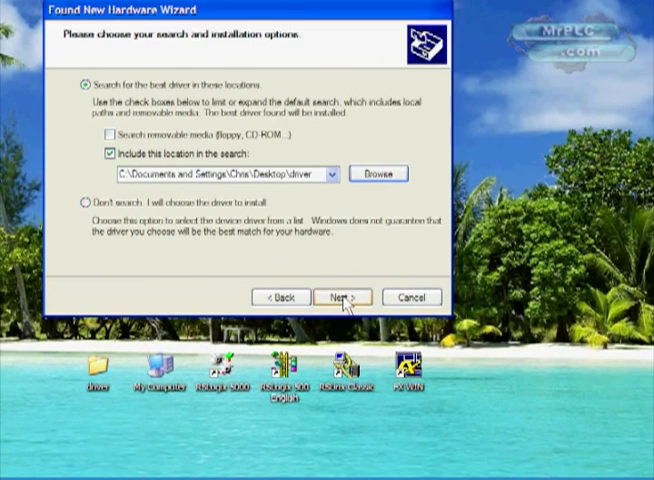
pyautogui.click(347, 297)
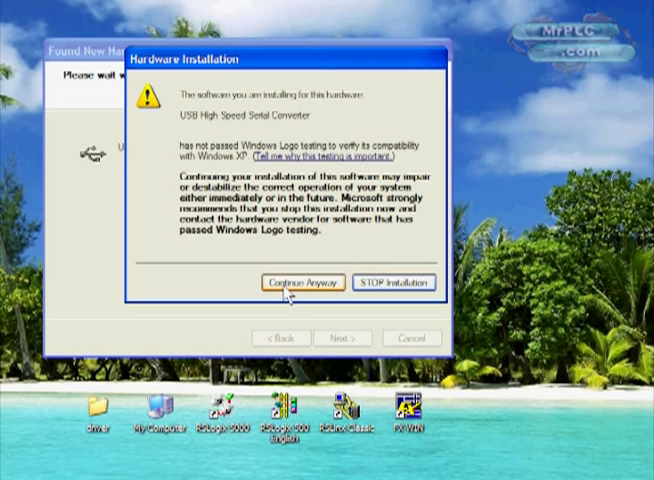
pyautogui.click(306, 283)
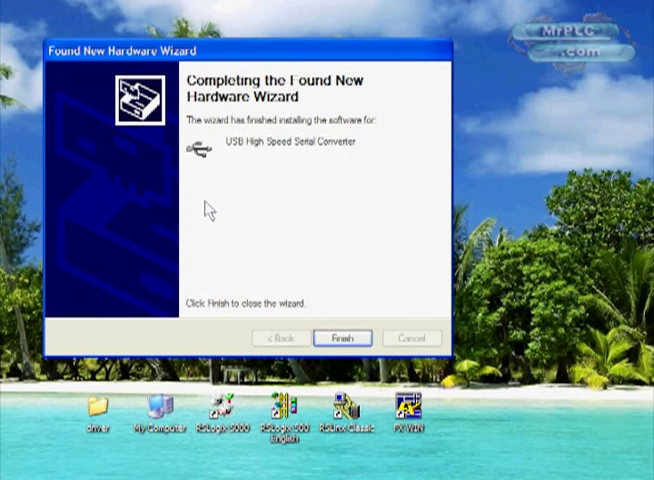
pyautogui.moveTo(278, 158)
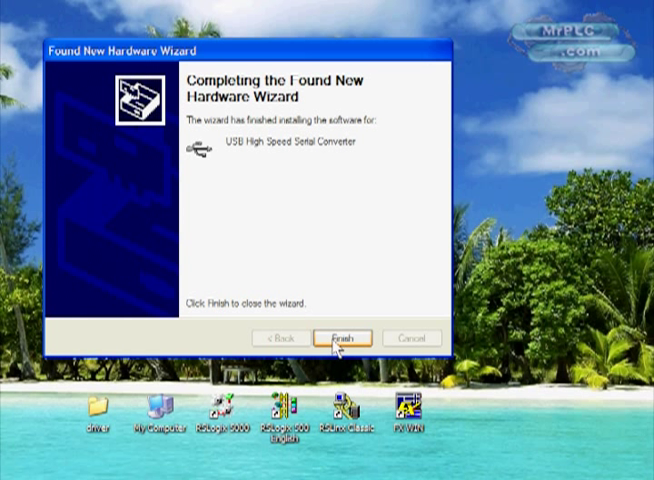
pyautogui.click(346, 337)
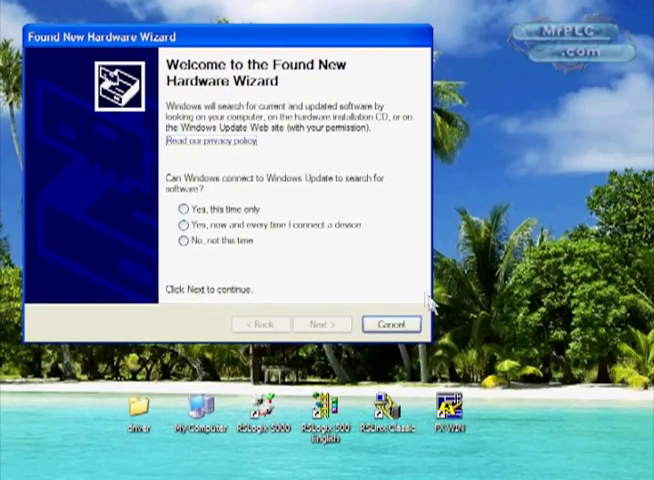
# Install the USB Serial Port driver from the desktop driver folder, continuing past the compatibility warning
pyautogui.click(182, 243)
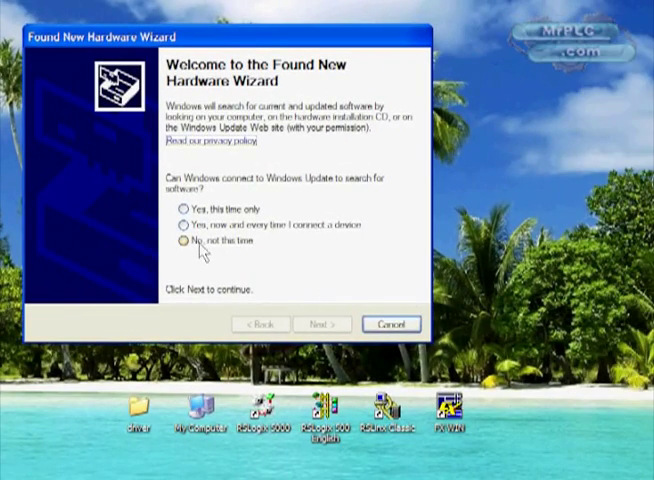
pyautogui.click(179, 241)
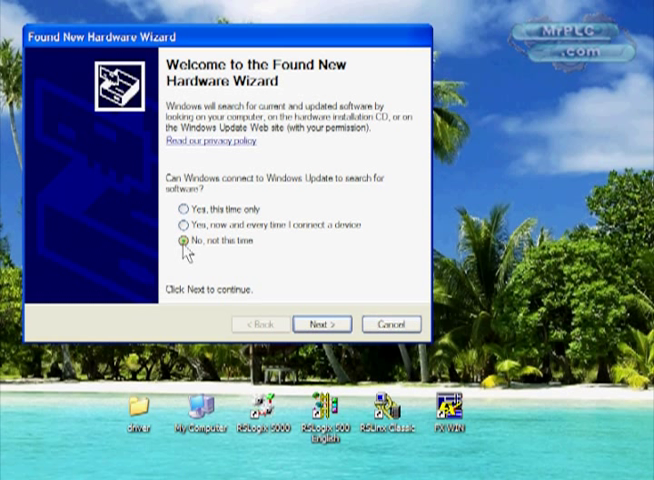
pyautogui.click(321, 324)
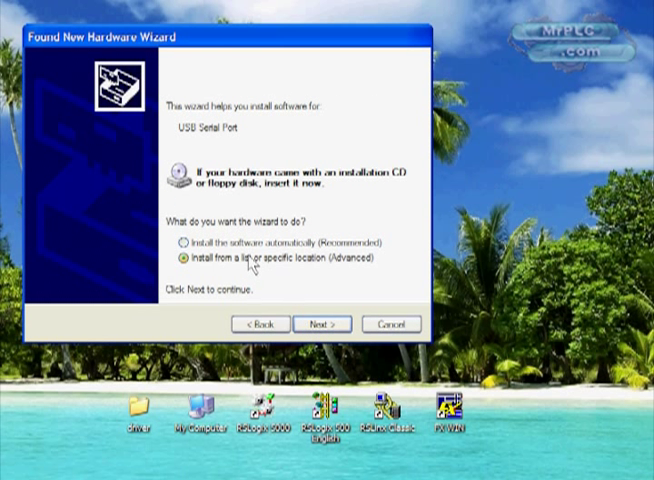
pyautogui.click(321, 324)
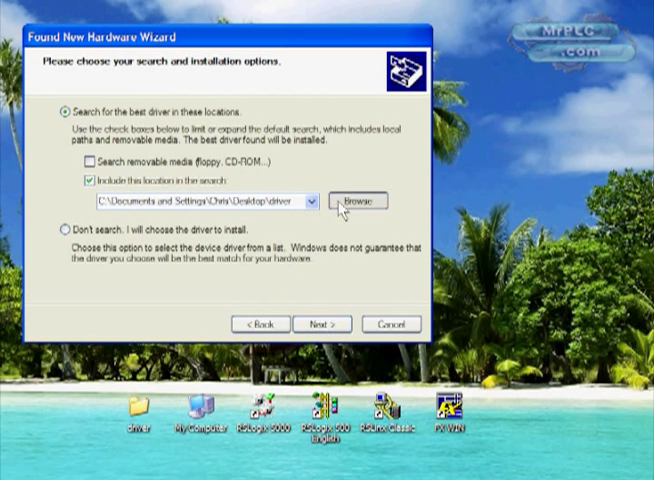
pyautogui.click(369, 201)
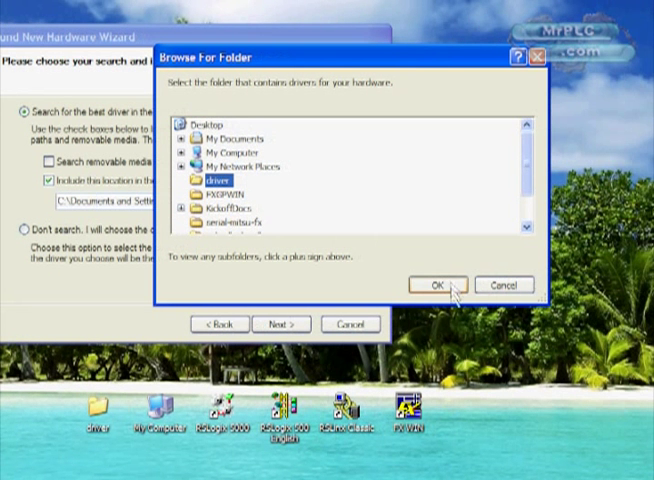
pyautogui.click(438, 284)
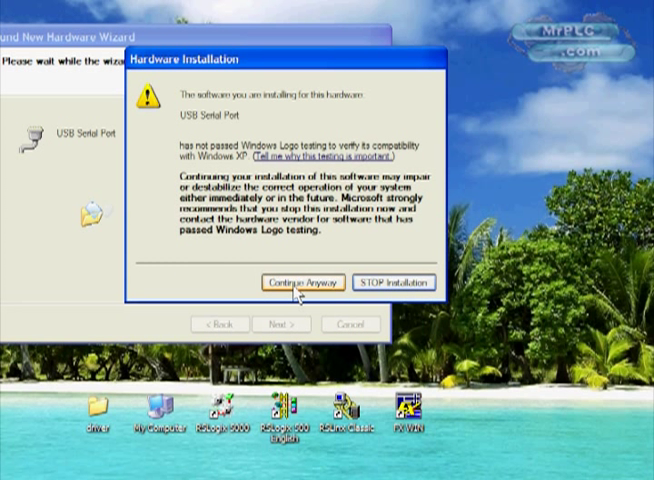
pyautogui.click(303, 283)
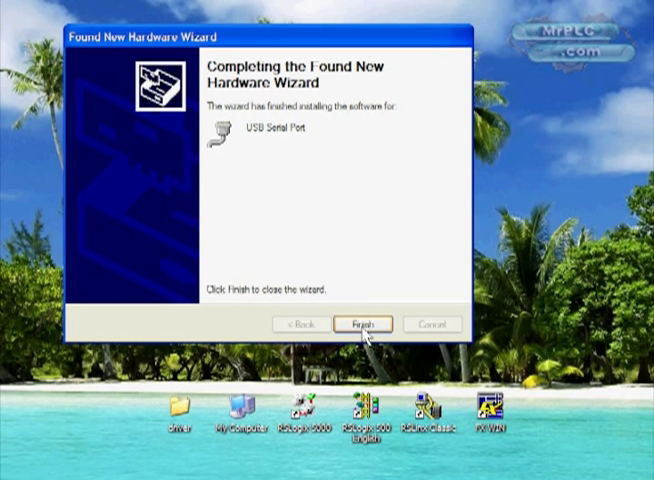
pyautogui.click(364, 324)
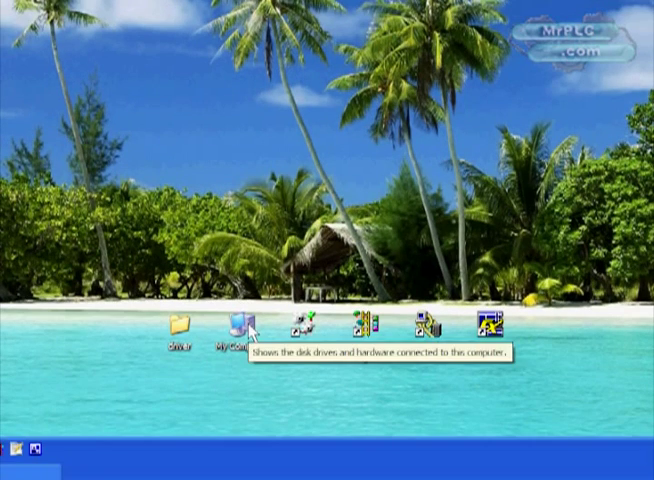
# Open Device Manager through Control Panel > System and expand Ports to find USB Serial Port
pyautogui.doubleClick(236, 325)
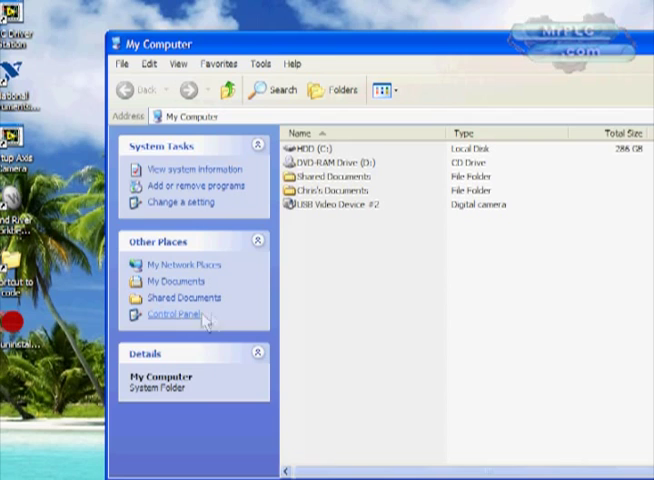
pyautogui.click(170, 315)
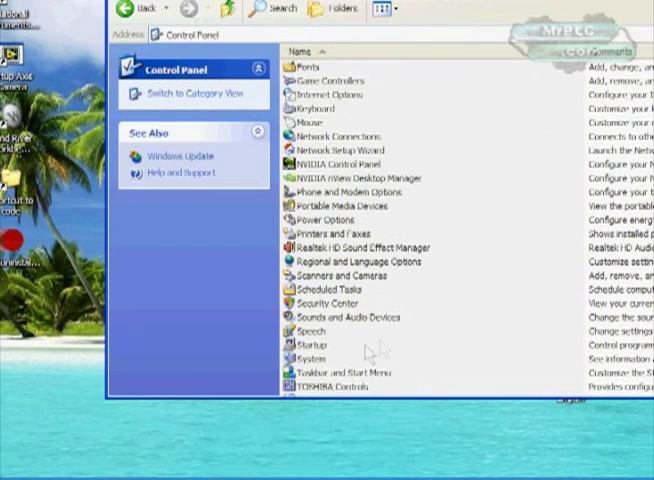
pyautogui.doubleClick(301, 358)
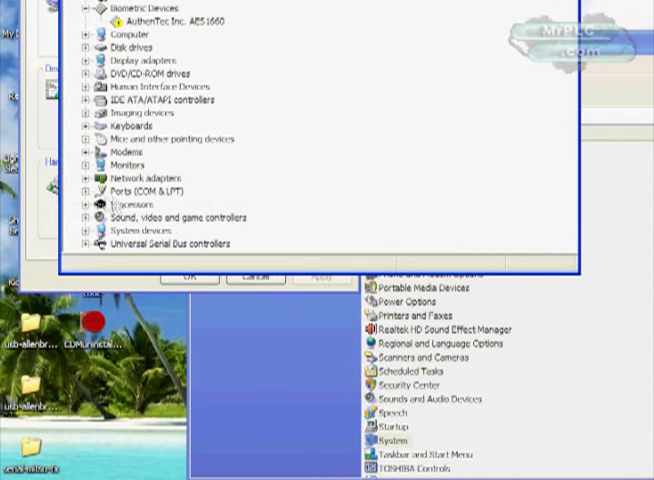
pyautogui.click(88, 191)
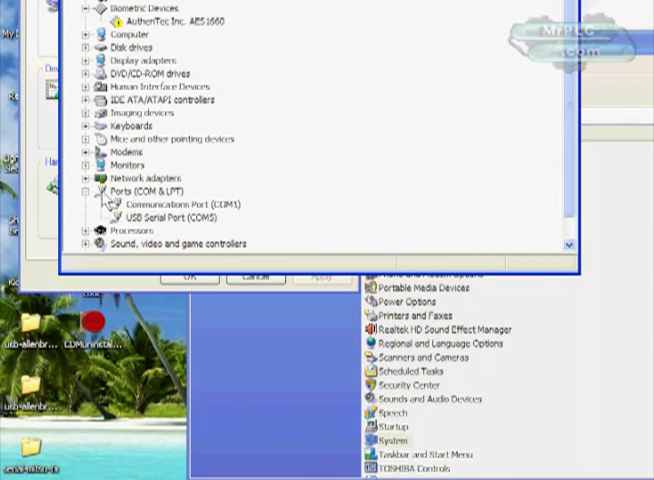
pyautogui.click(170, 217)
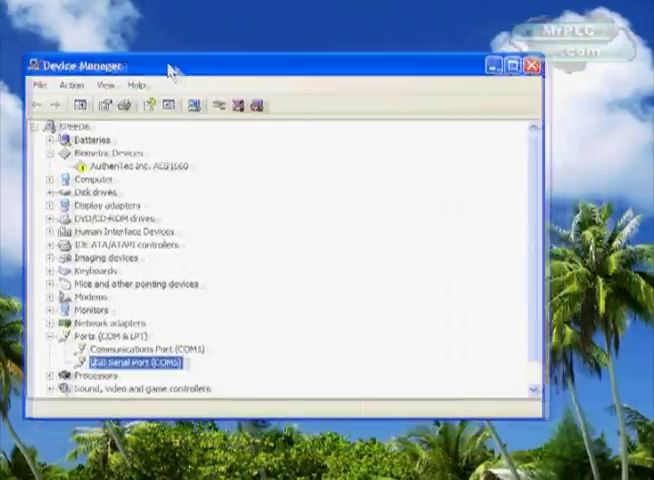
# Switch to FXGP/WIN and check the Ports options under the PLC menu
pyautogui.click(496, 60)
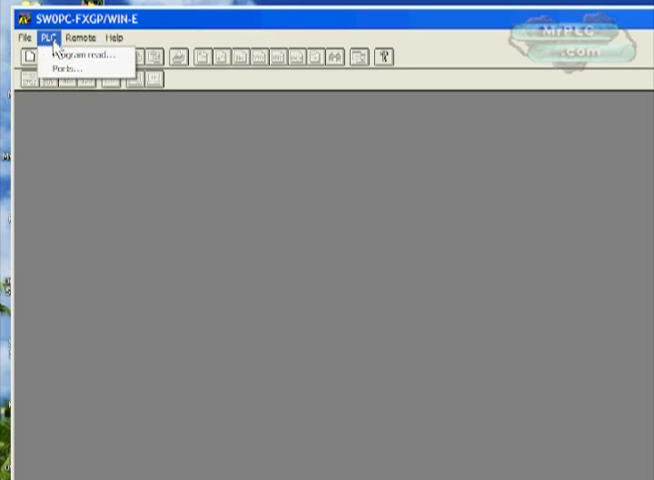
pyautogui.click(60, 67)
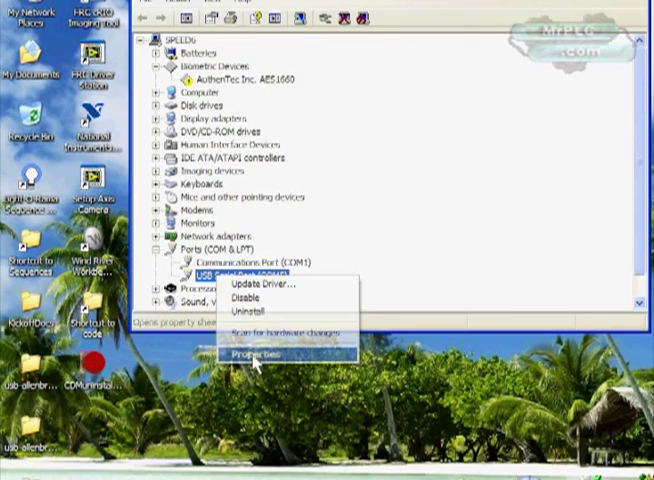
# Change the USB Serial Port's COM port number from COM5 to COM2 in its properties
pyautogui.click(255, 352)
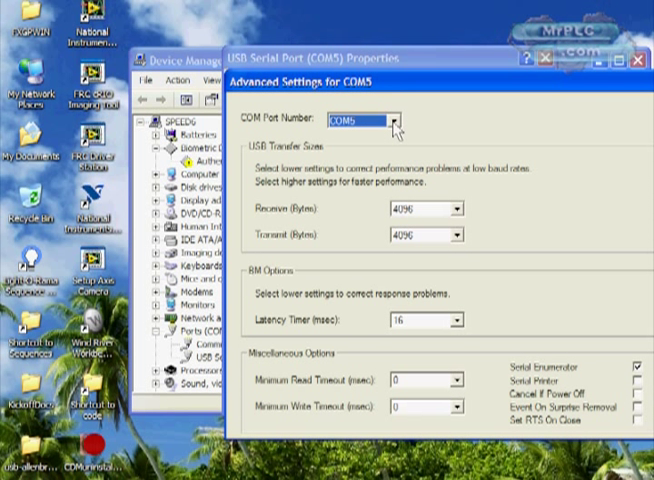
pyautogui.click(401, 120)
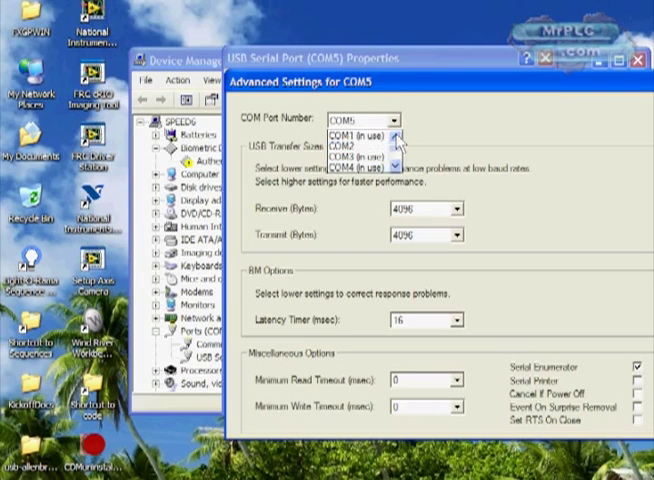
pyautogui.click(340, 145)
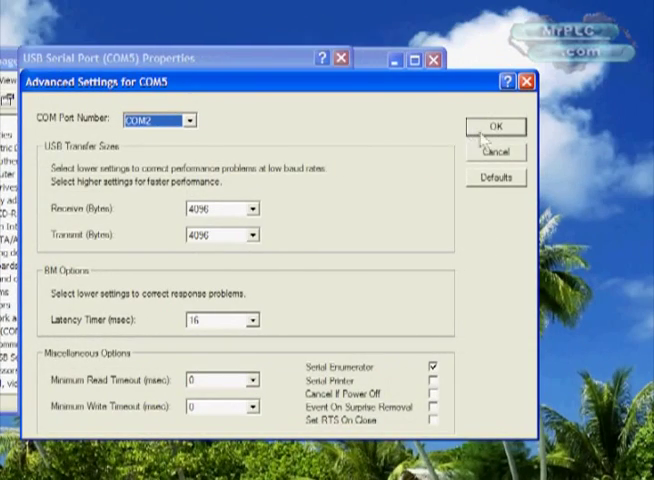
pyautogui.click(496, 126)
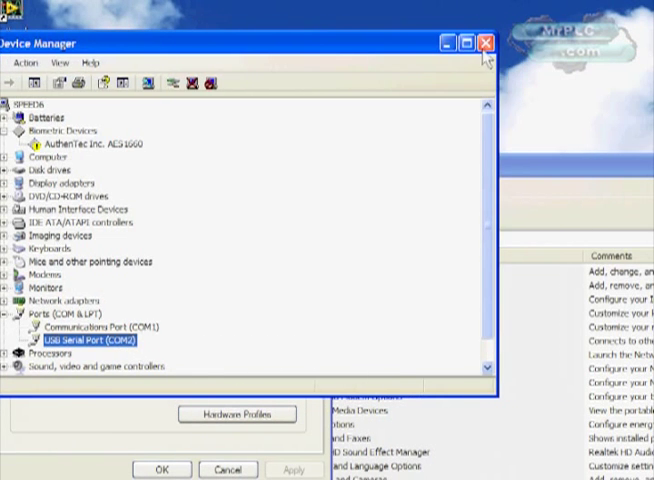
# Close Device Manager and Control Panel, then read the program from an FX0/FX0S PLC
pyautogui.click(485, 42)
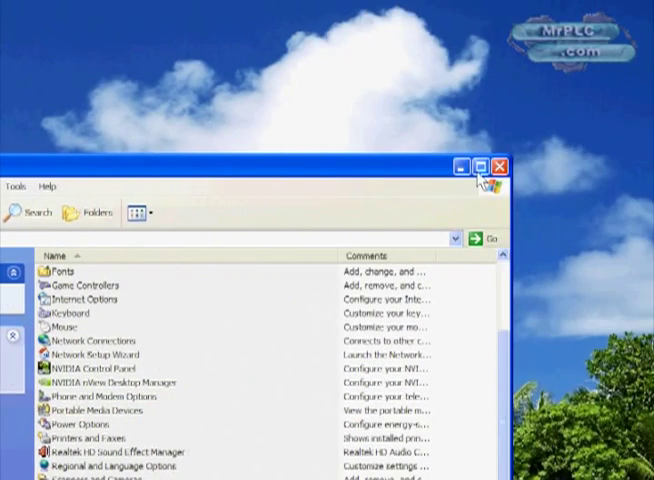
pyautogui.click(496, 166)
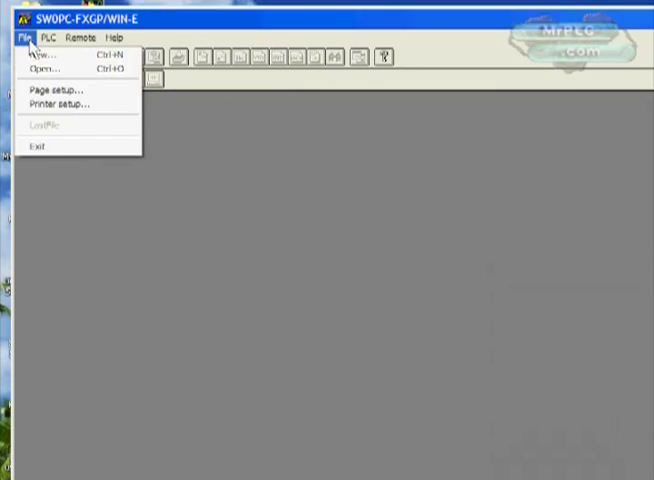
pyautogui.click(59, 38)
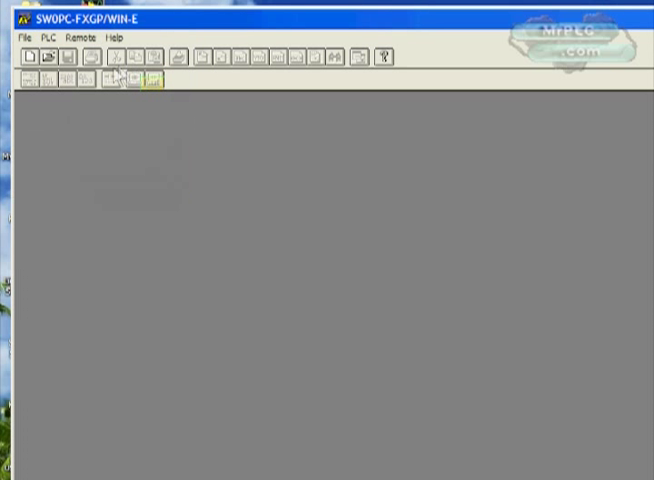
pyautogui.click(46, 38)
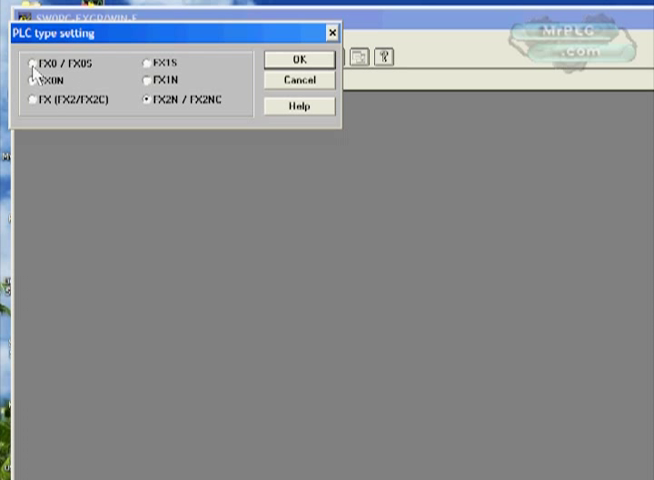
pyautogui.click(35, 62)
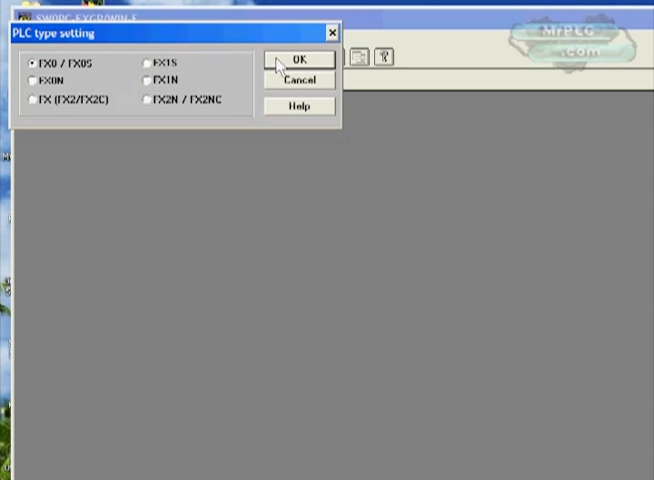
pyautogui.click(299, 60)
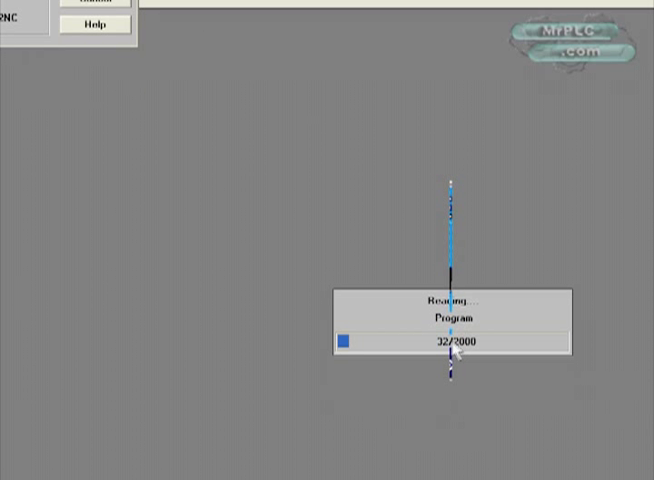